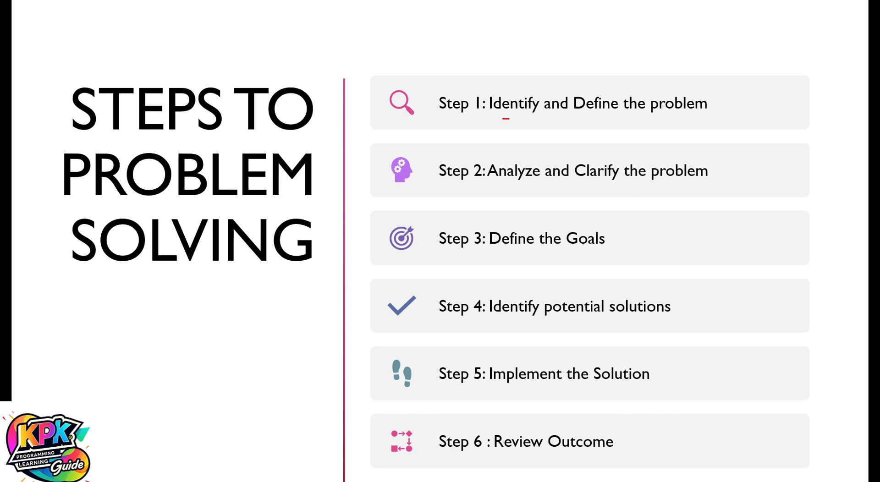
Step: Draw red pen underlines under 'Identify' and 'the problem' in Step 1
drag(642, 114, 690, 116)
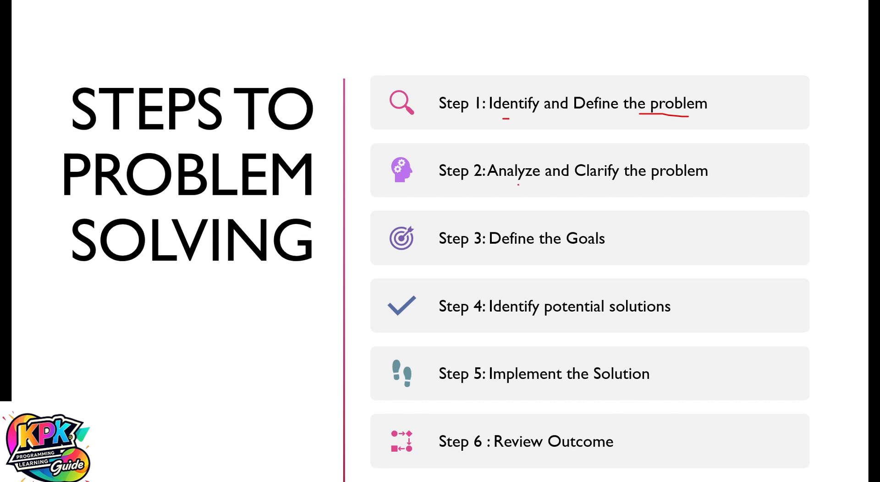
drag(511, 183, 666, 185)
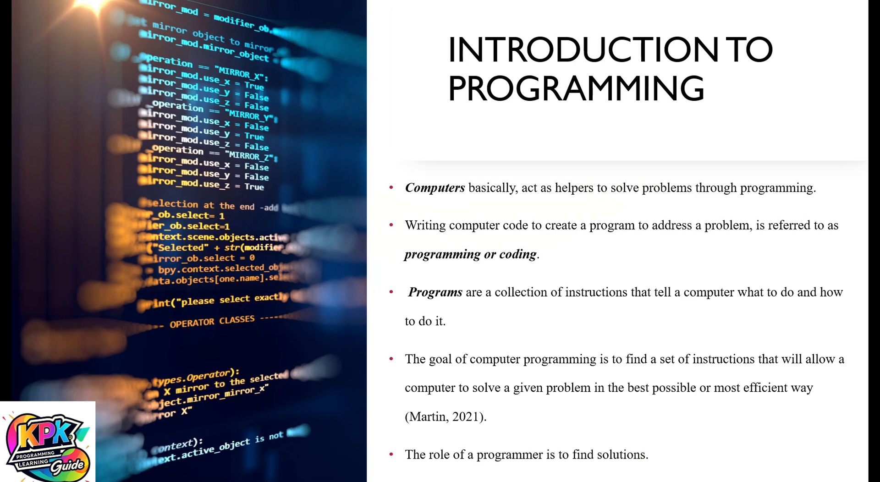
Step: Draw red underlines under 'programming or coding' and under 'do' in the Programs bullet
drag(410, 268, 572, 265)
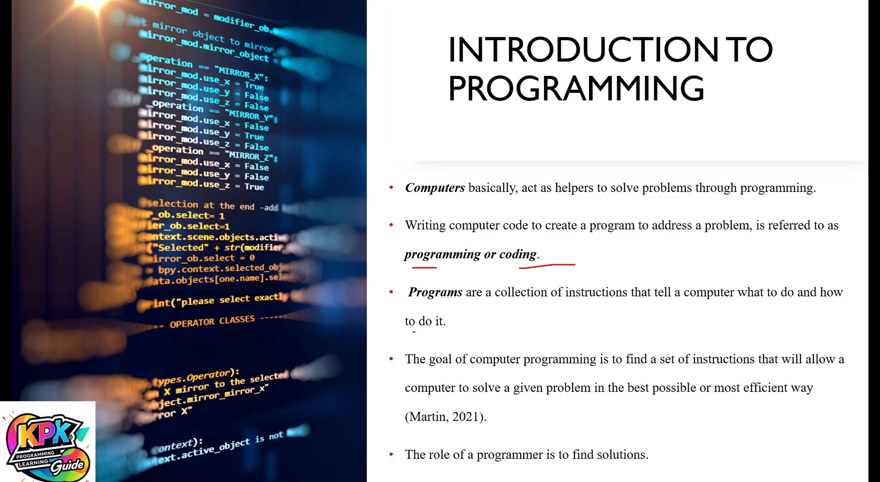
drag(404, 333, 428, 333)
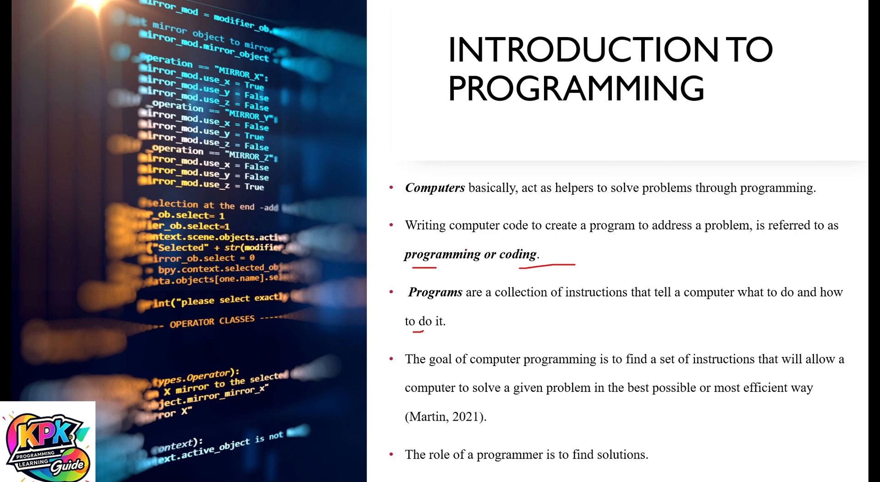